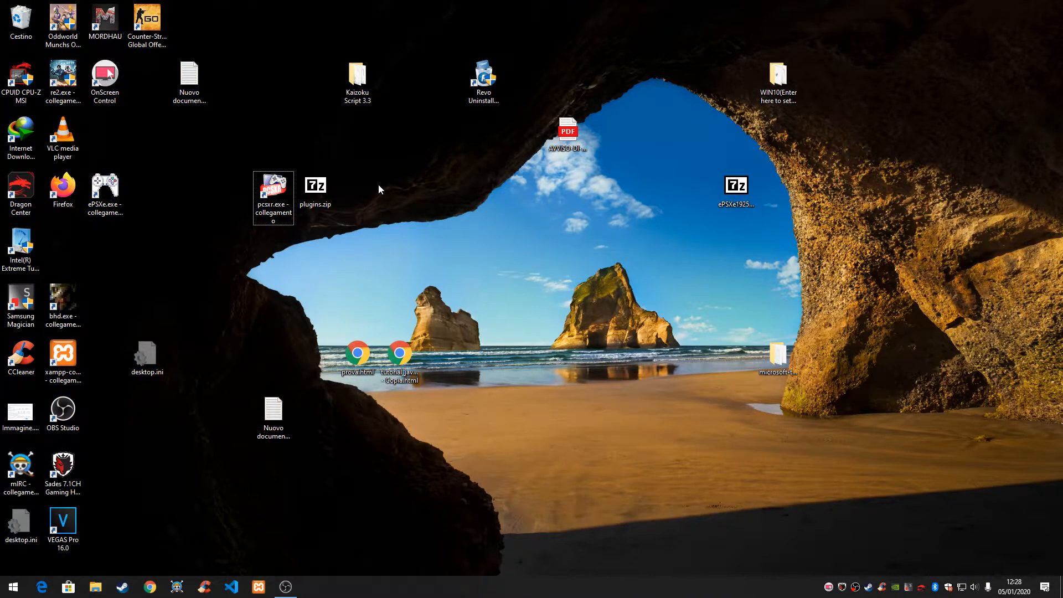
Step: Launch PCSXR from its desktop shortcut, reposition its window, and open plugins.zip in 7-Zip
left_click(314, 185)
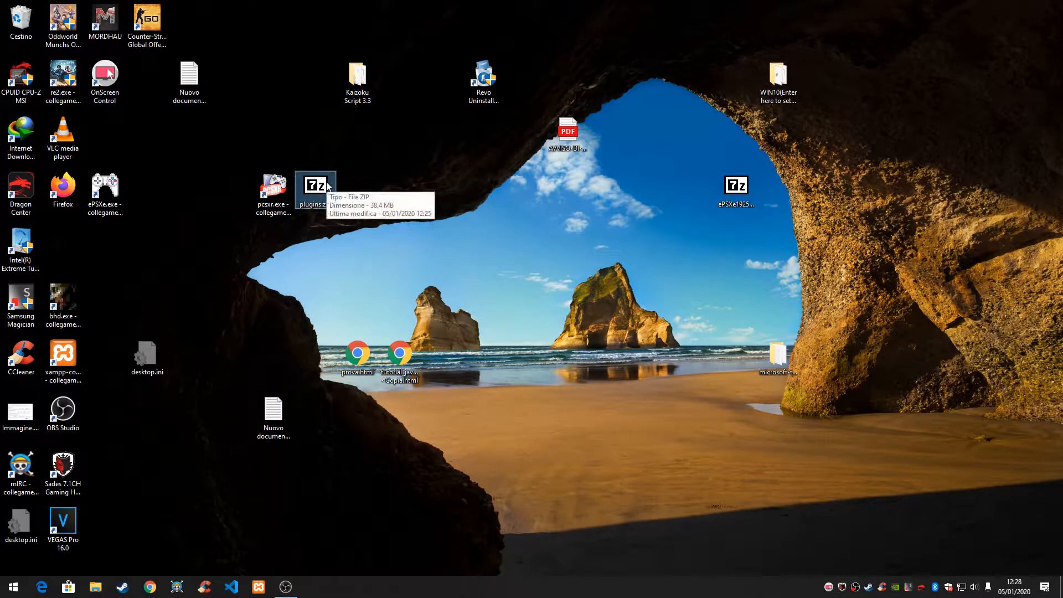
double_click(272, 189)
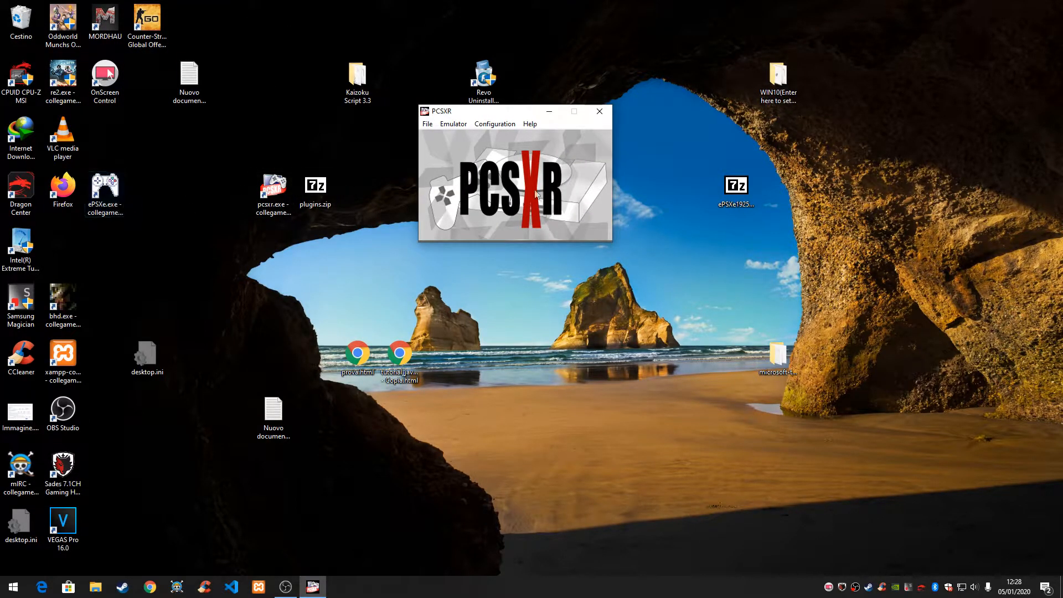
left_click_drag(508, 112, 535, 160)
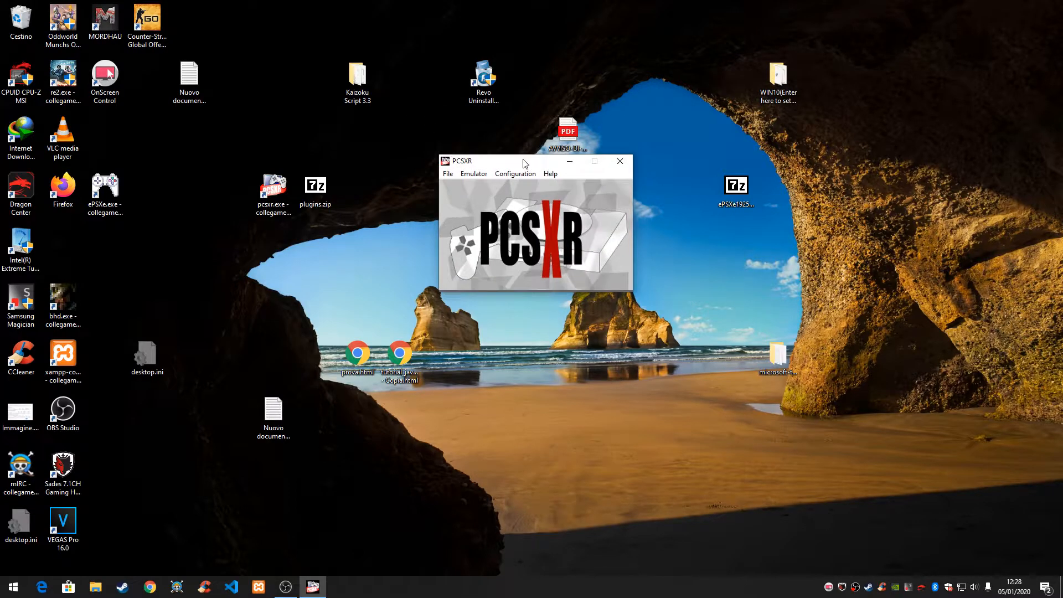
left_click_drag(522, 161, 522, 171)
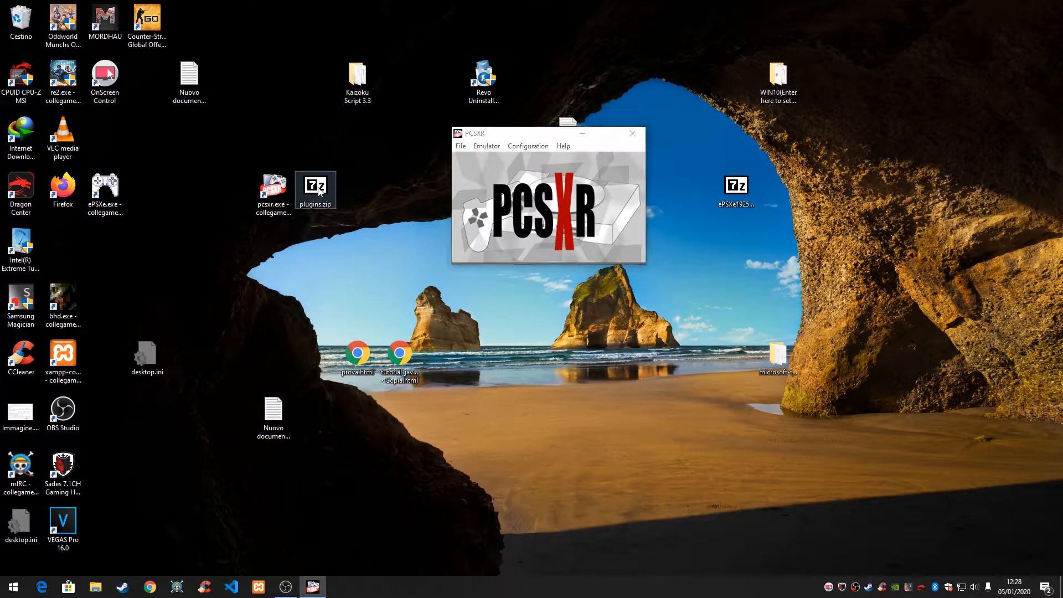
double_click(314, 186)
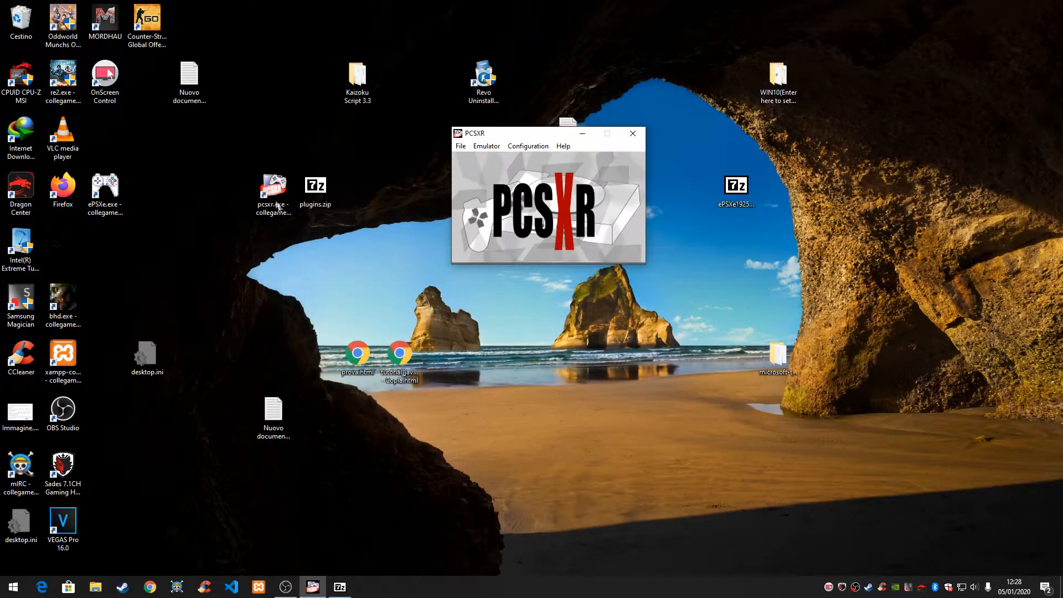
Step: Open the PCSXR shortcut's file location and select the emulator's plugins folder
right_click(273, 193)
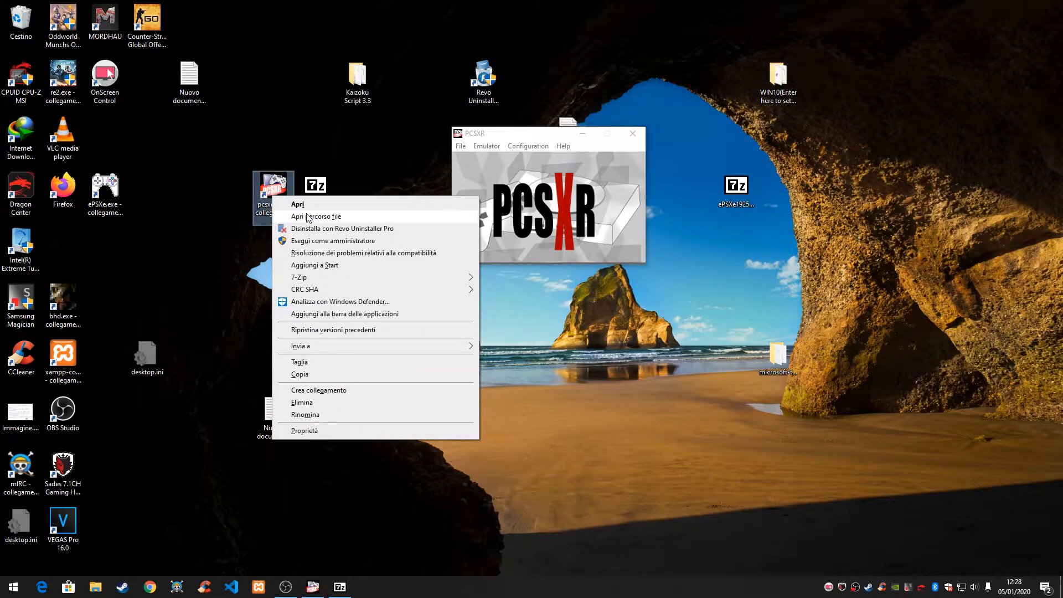
left_click(316, 216)
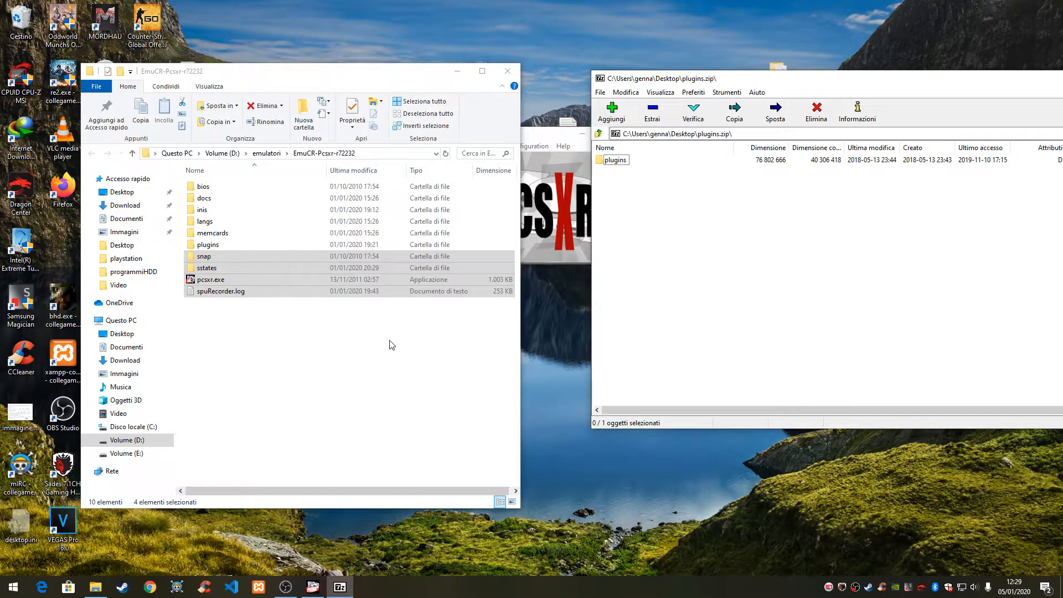
left_click(207, 244)
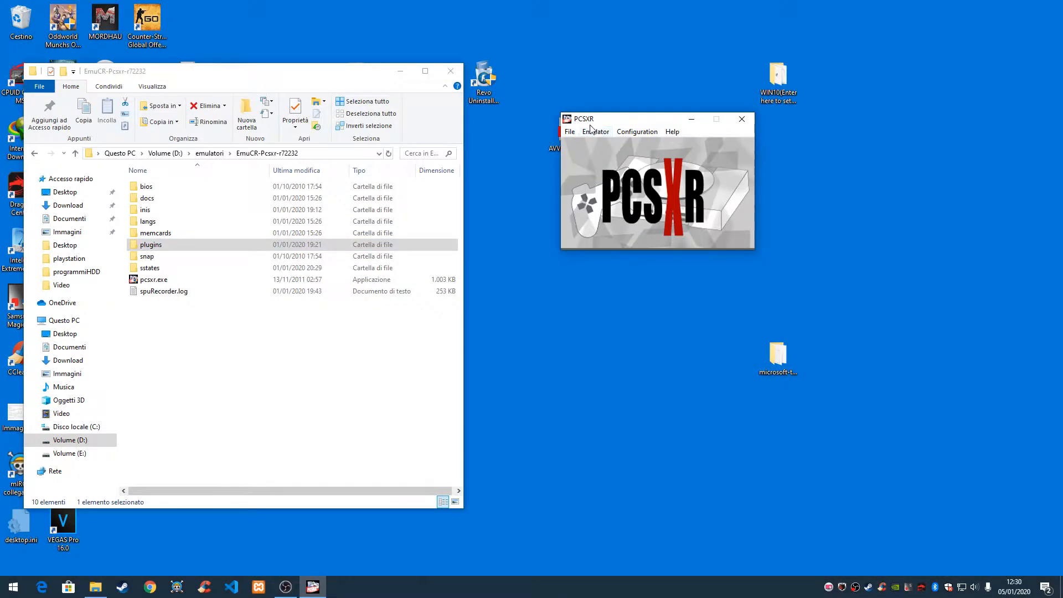
mouse_move(636, 127)
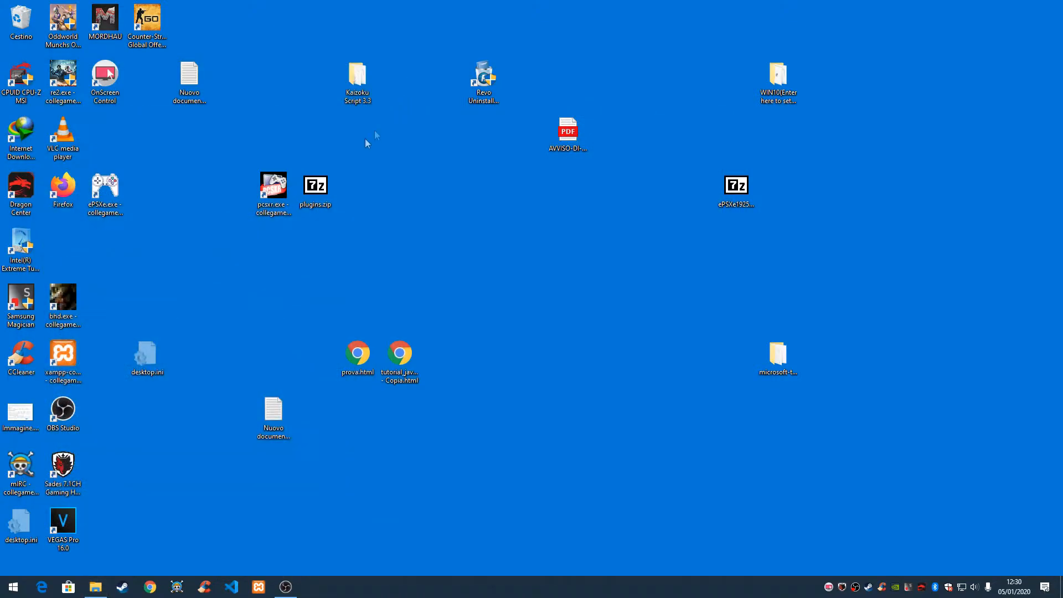
Step: Relaunch PCSXR, open Configuration > Plugins & Bios, and confirm the DSound sound settings
double_click(272, 186)
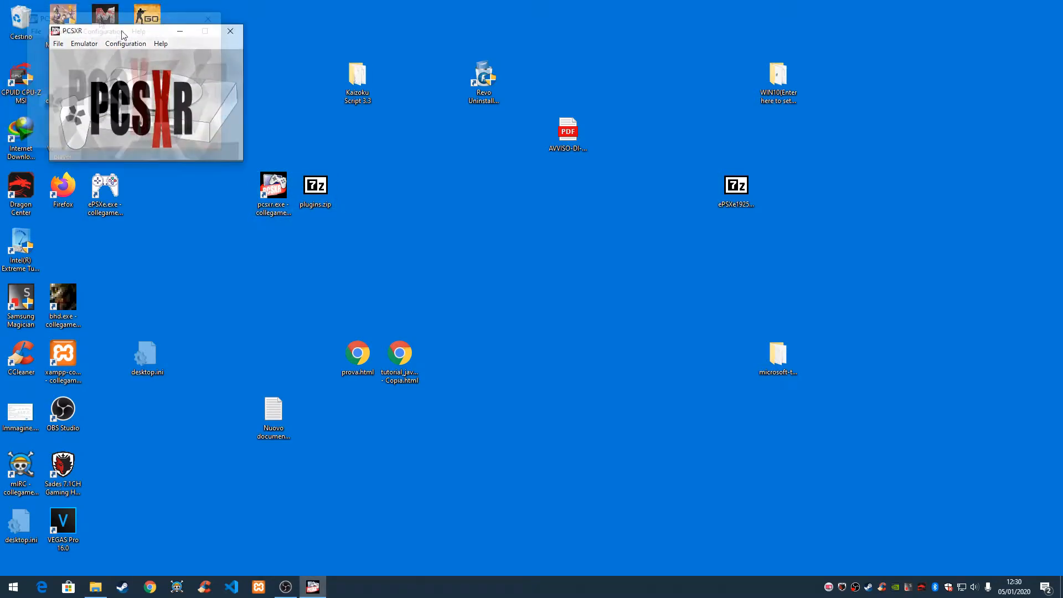
left_click(523, 160)
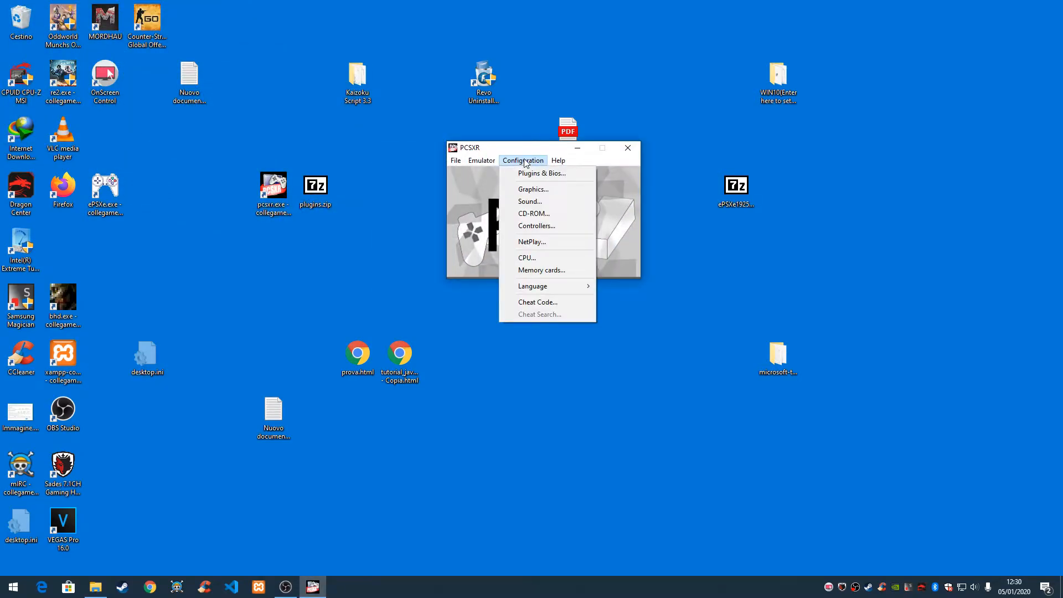
left_click(523, 161)
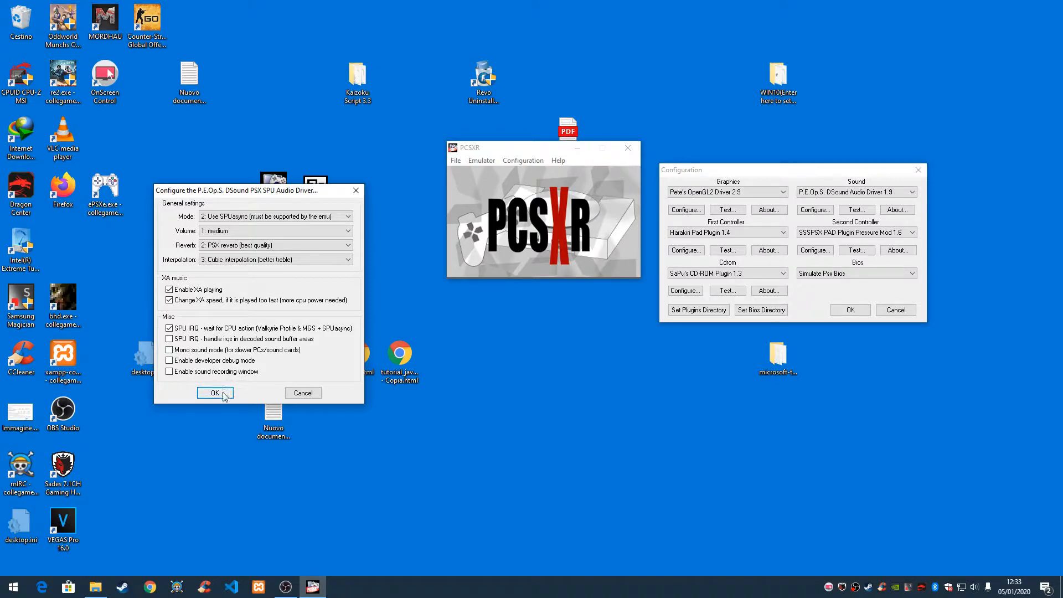
left_click(214, 393)
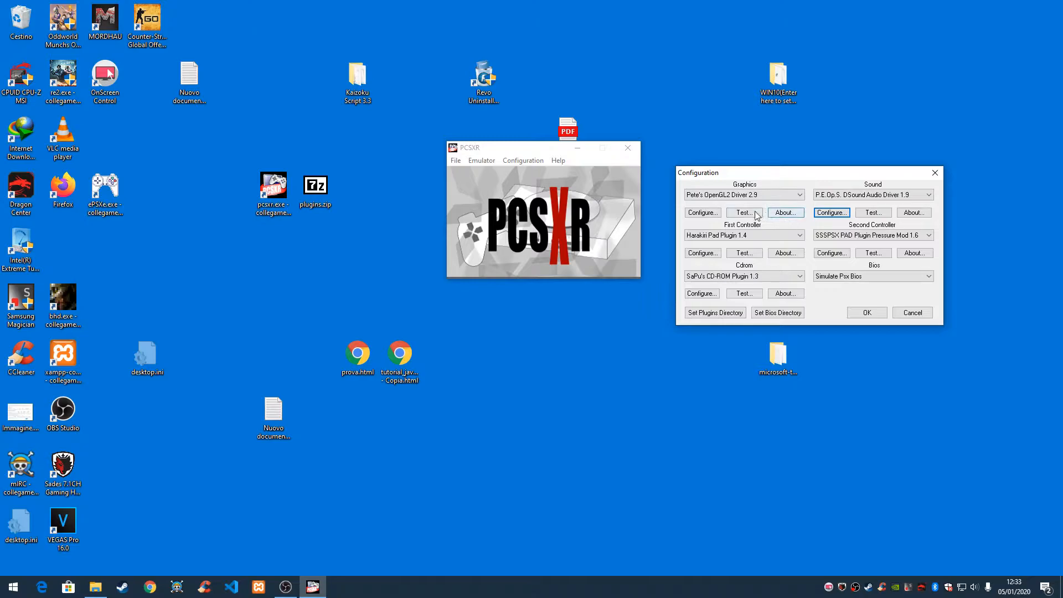
Step: Set Pete's OpenGL2 to fullscreen, screen filtering, shader level 3: Medium, and scanlines
left_click(700, 212)
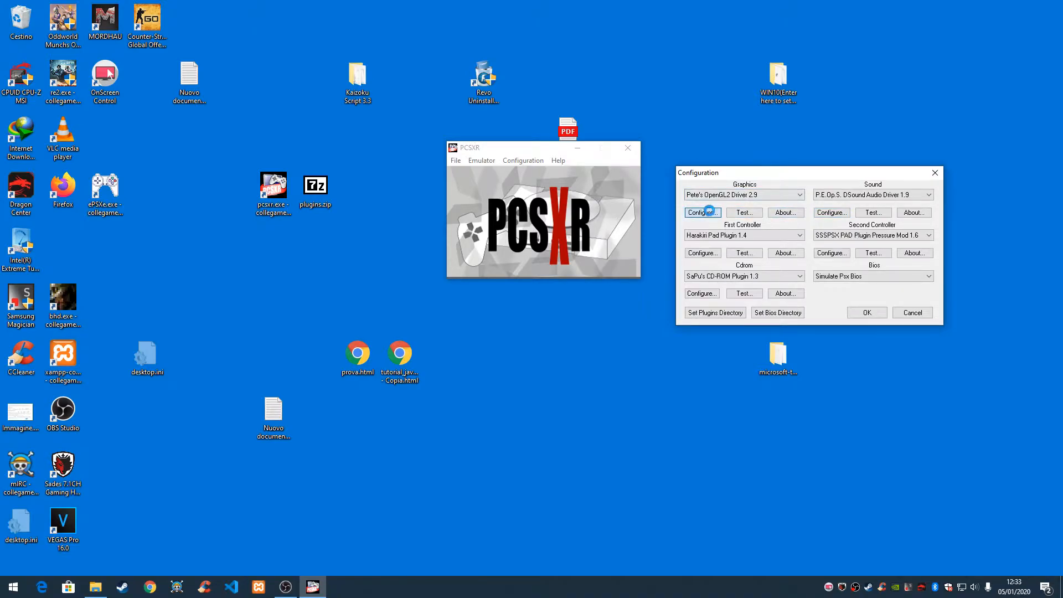
left_click(700, 212)
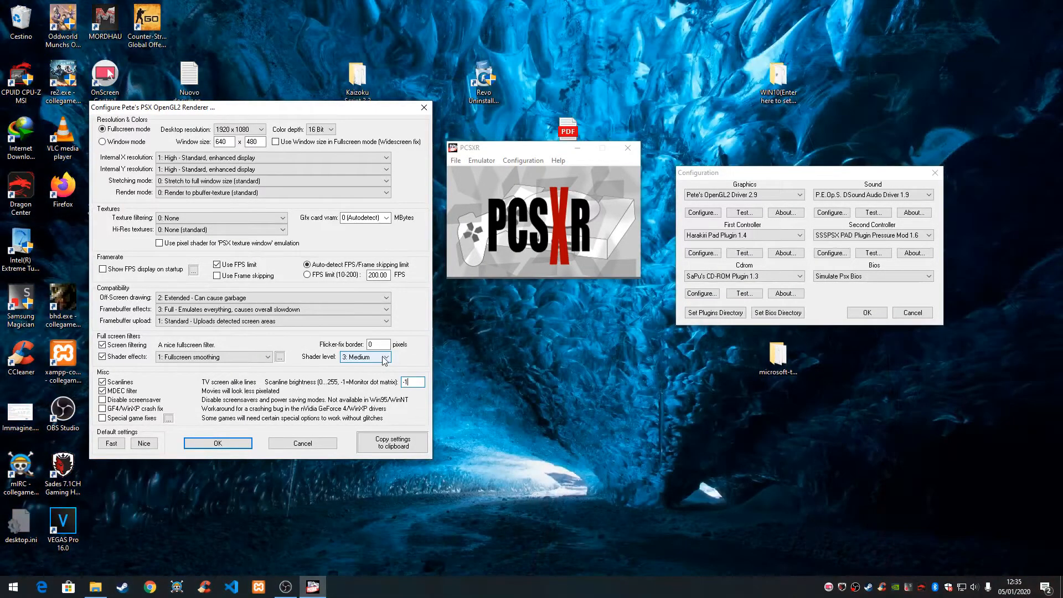
left_click(383, 356)
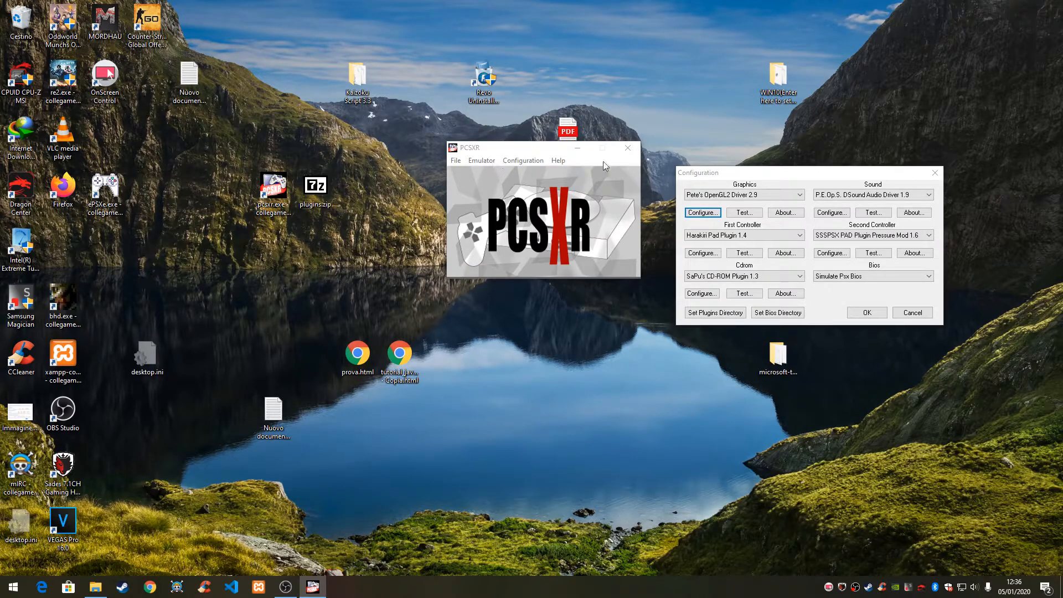
Step: Run the ISO 'Resident Evil - Director's Cut (E) [SLES-00969].bin' from the playstation folder
left_click(455, 161)
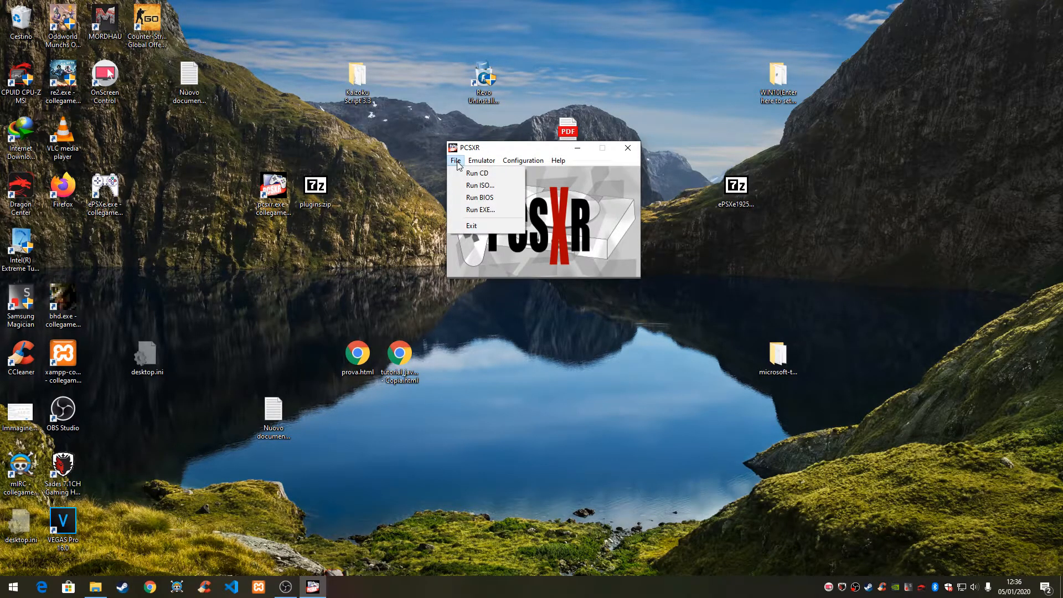
left_click(480, 185)
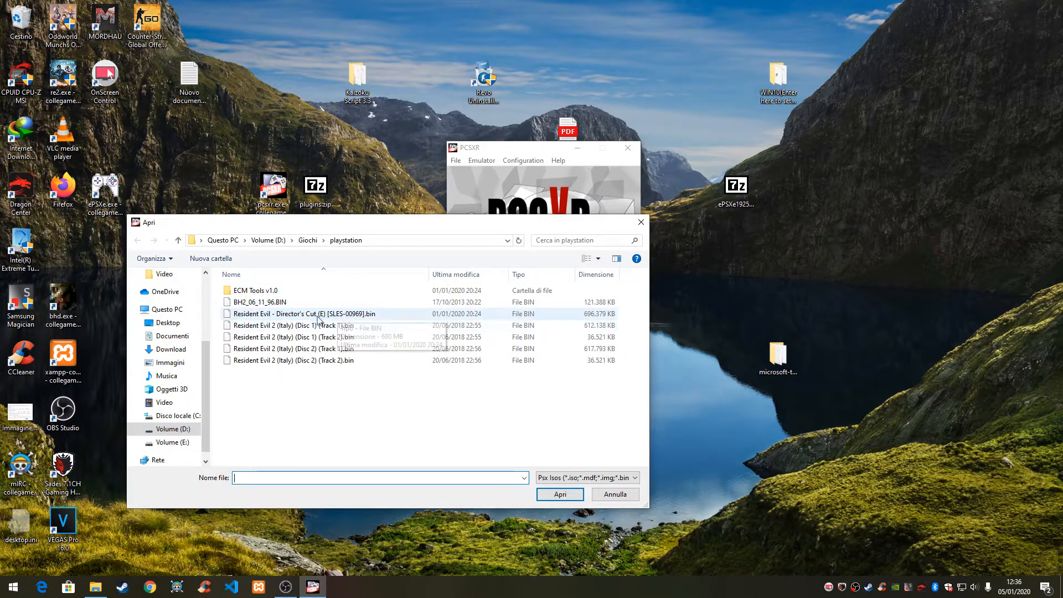
left_click(299, 313)
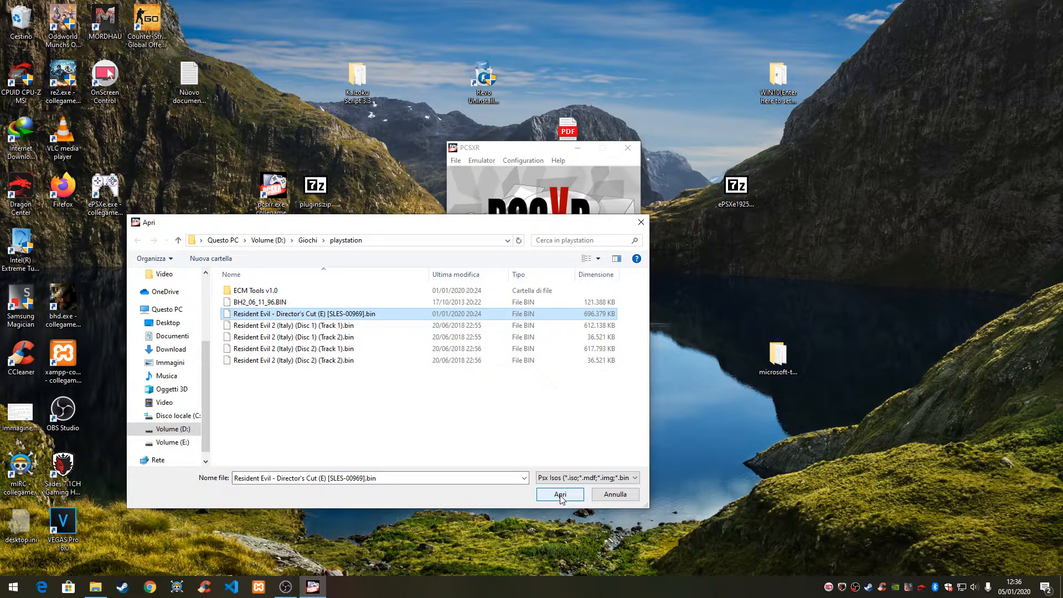
left_click(559, 495)
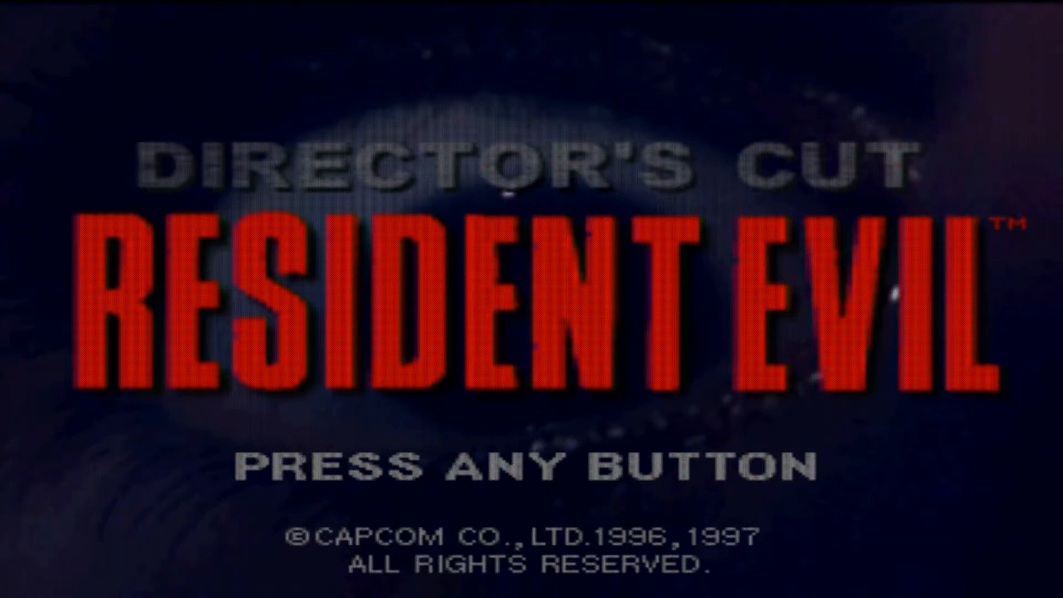
Step: Advance from the Resident Evil title screen prompt to the New Game / Load Game menu
key("enter")
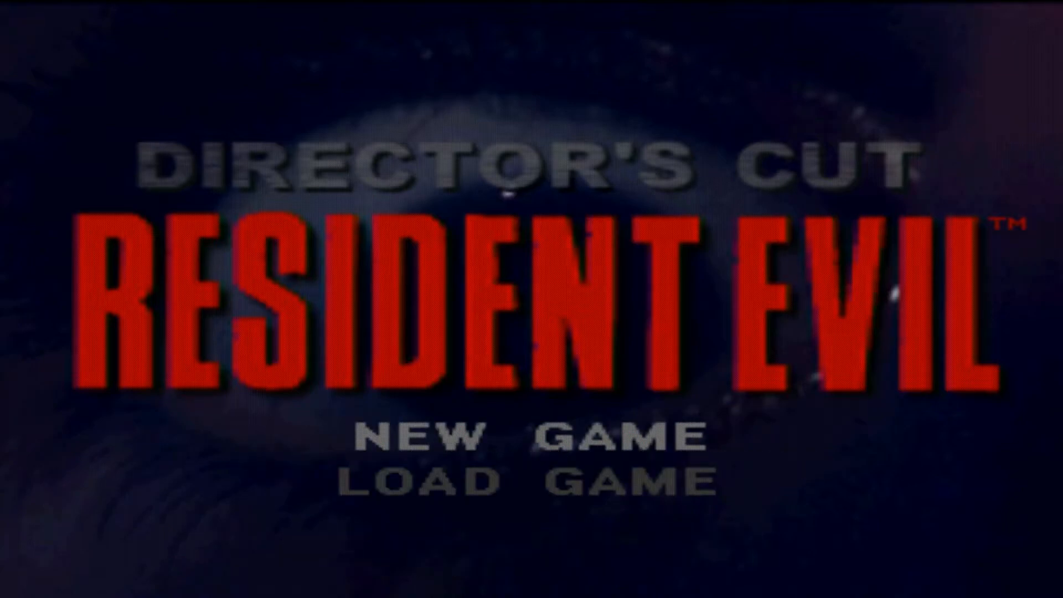